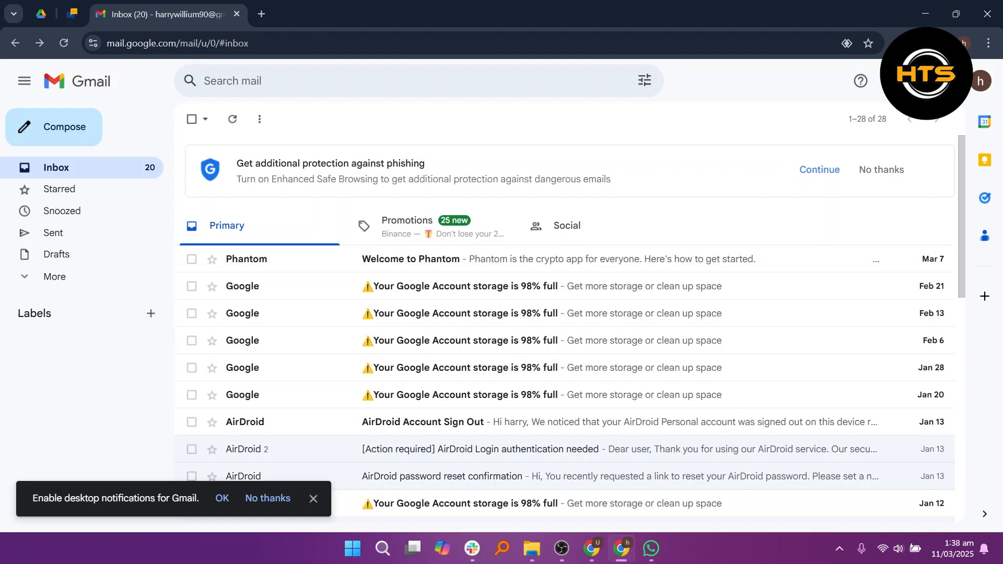
From the profile avatar menu, choose 'Add account' to open Google sign-in in a new tab
click(985, 81)
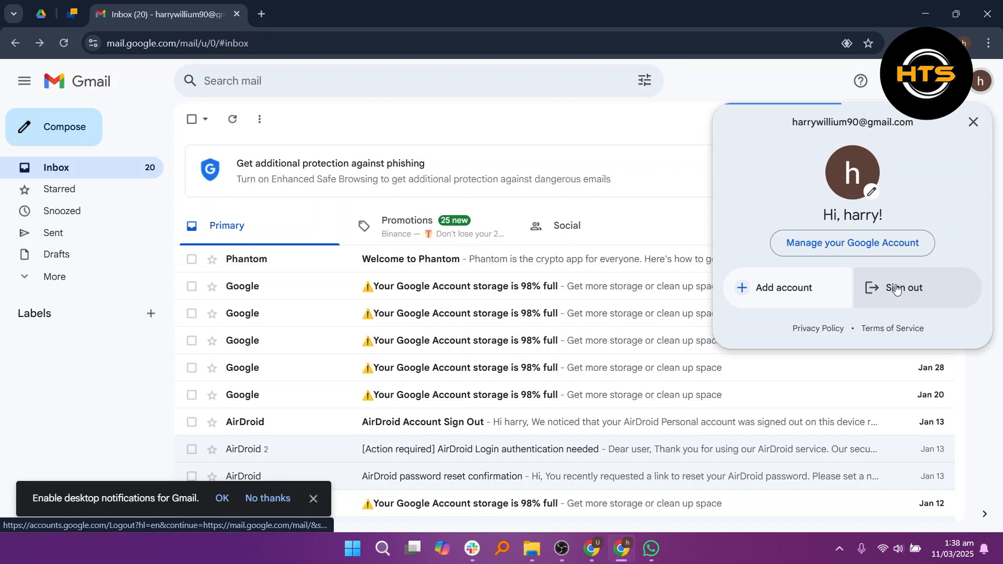
click(903, 288)
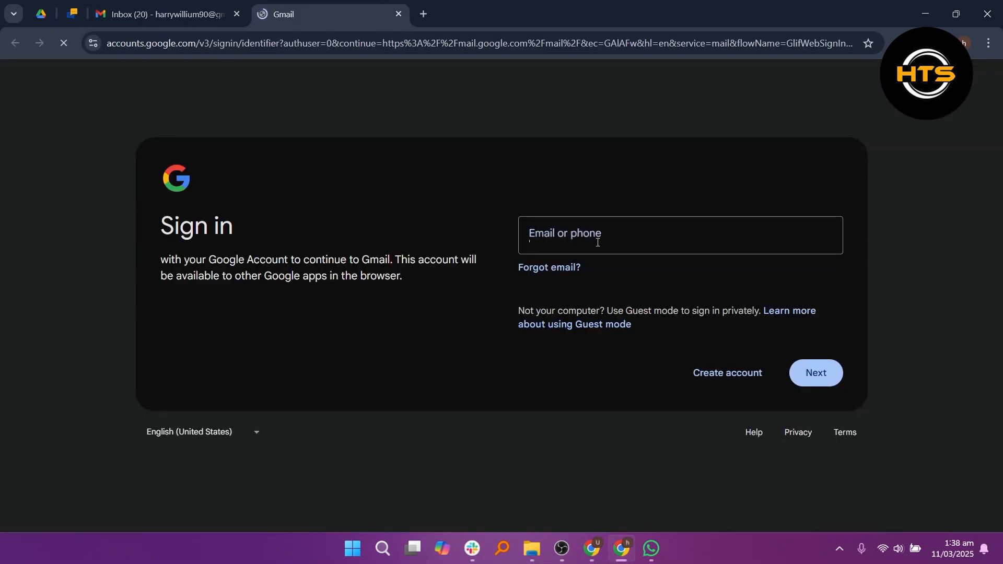
Create a personal Google account, entering name, birthday, gender and a Gmail username
click(726, 373)
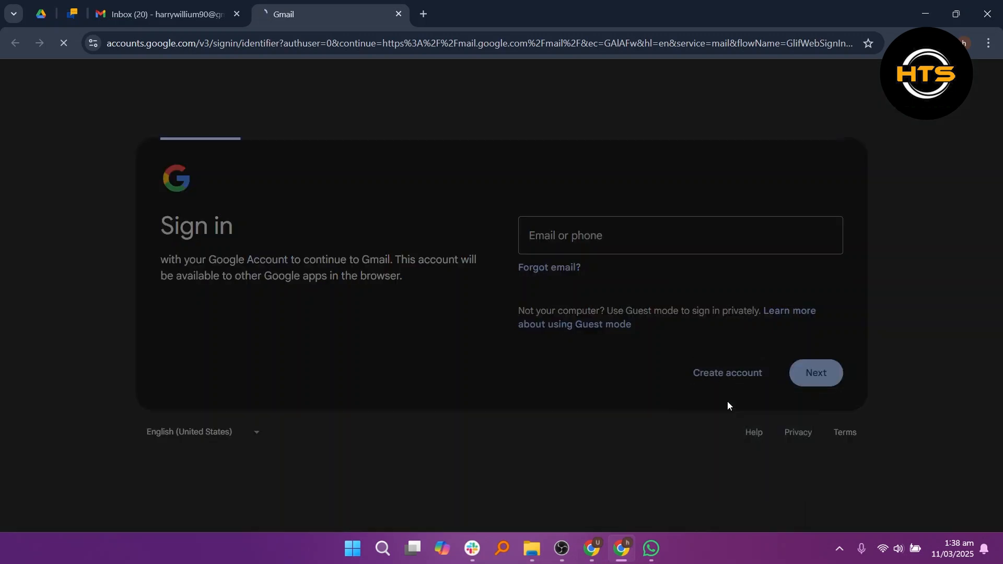
click(726, 373)
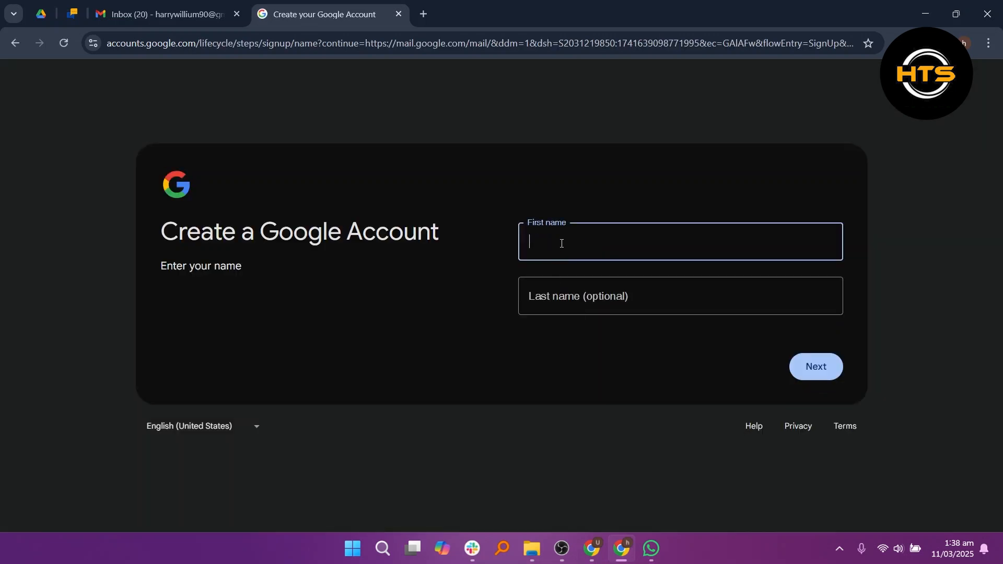
click(815, 366)
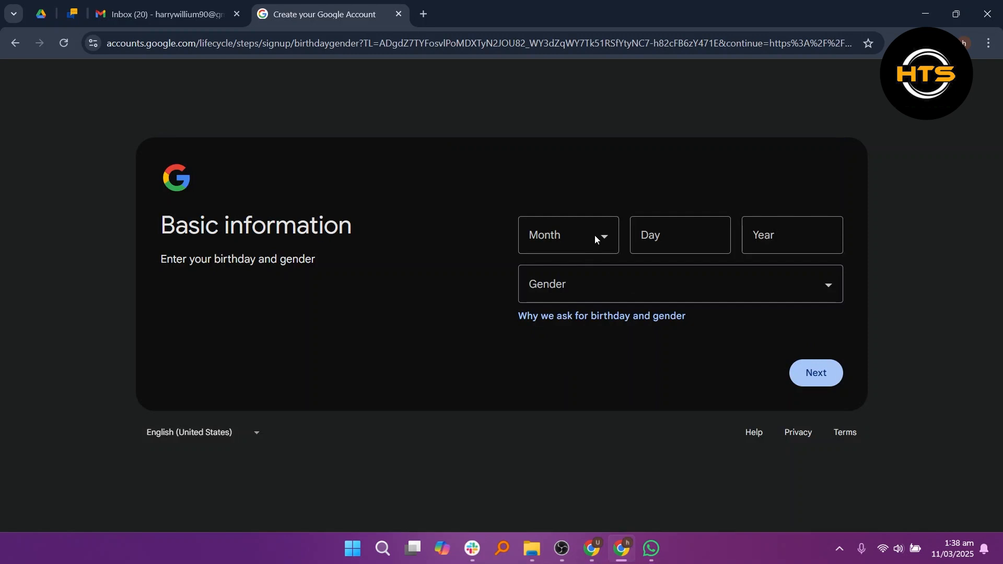
click(815, 372)
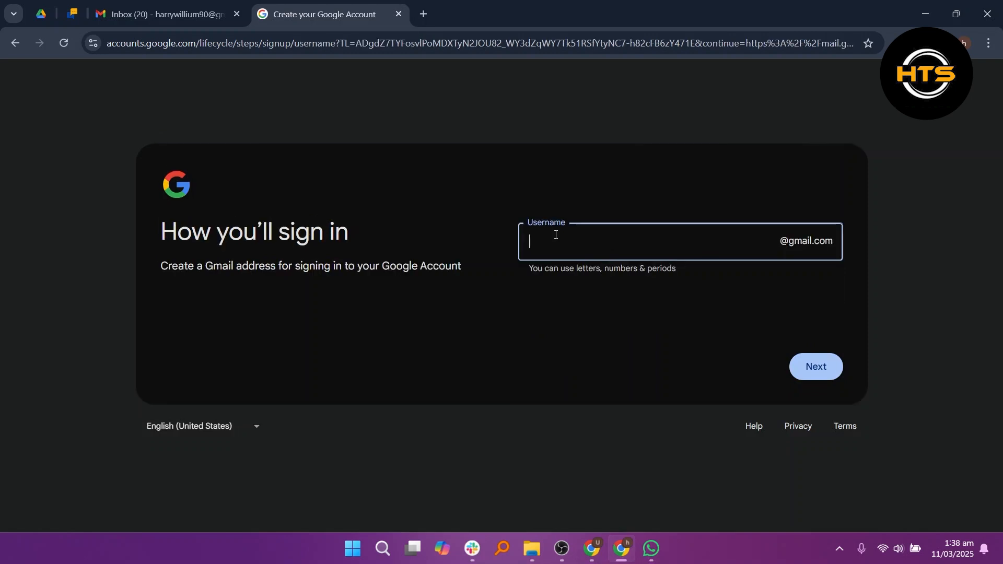
click(816, 365)
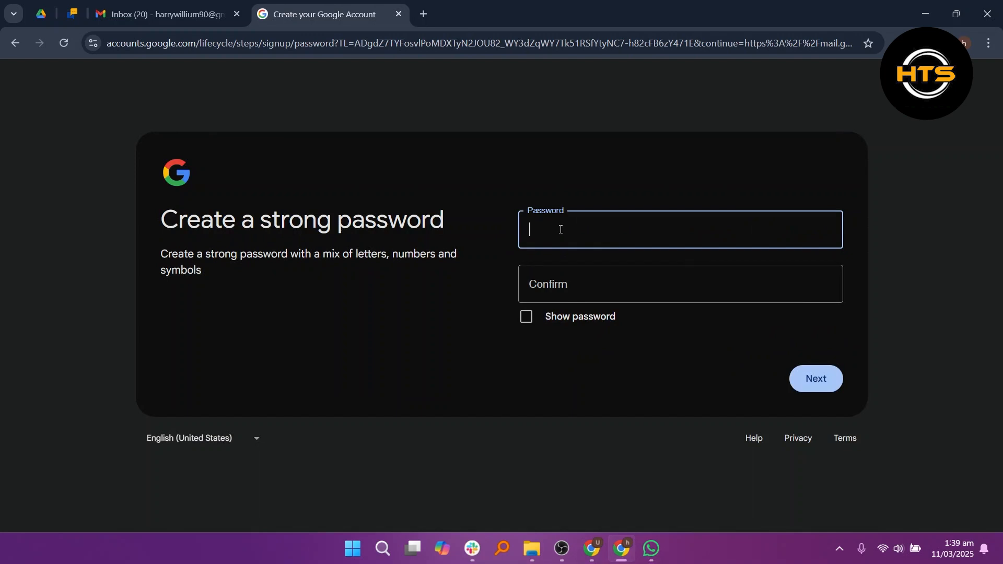
Enter and confirm the new account's password
text(•)
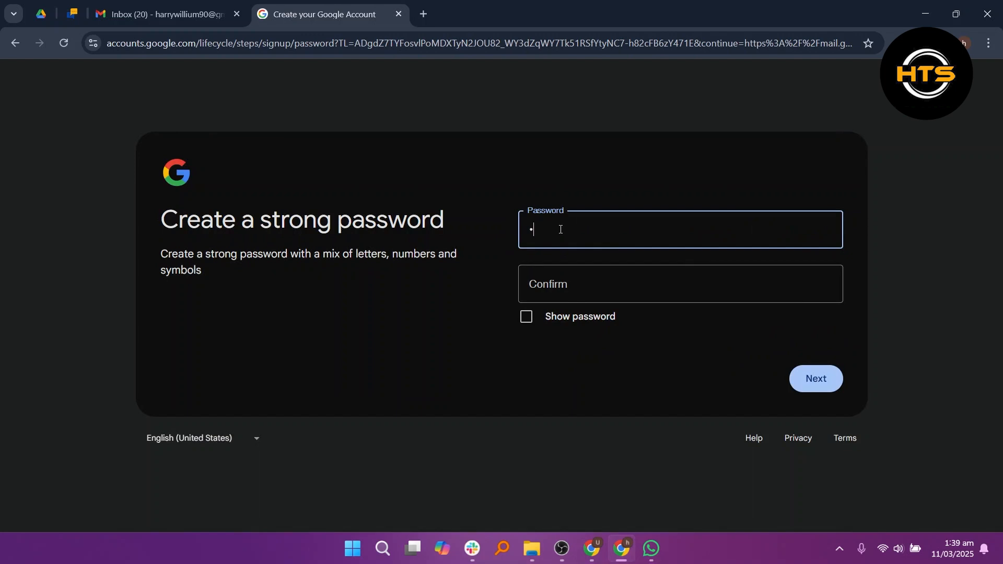
click(815, 378)
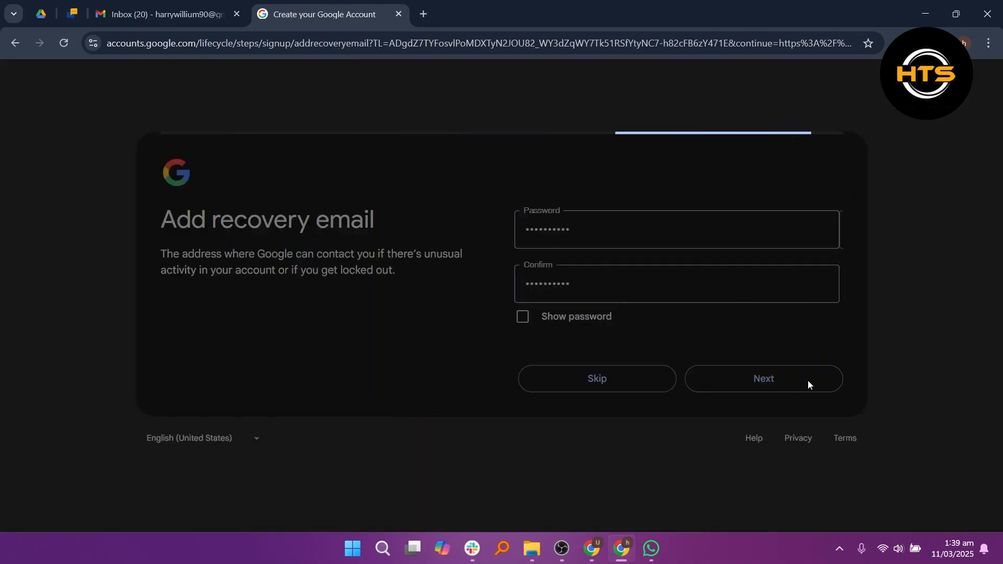
click(762, 378)
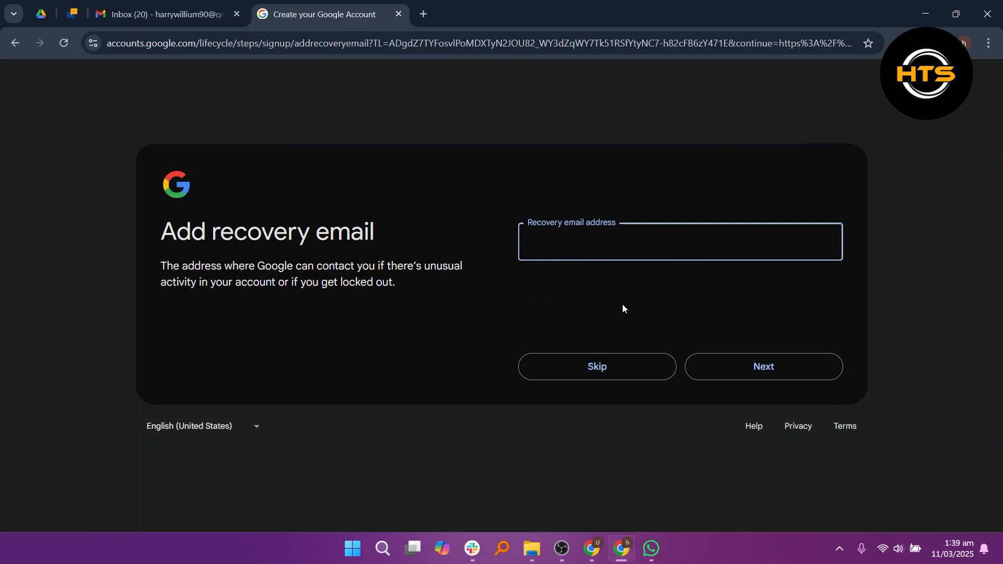
Skip the recovery email and confirm the reviewed account details
click(596, 367)
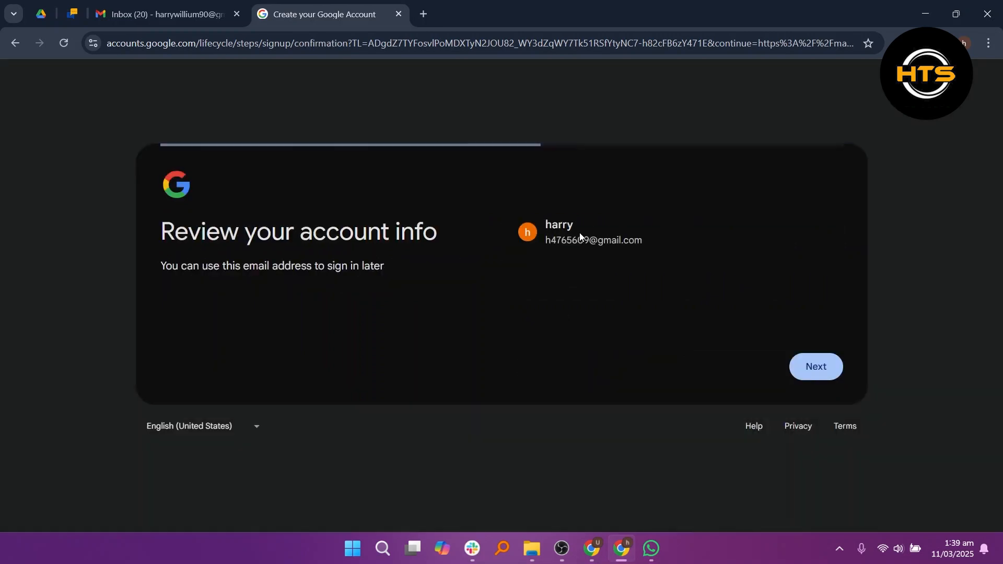
click(816, 367)
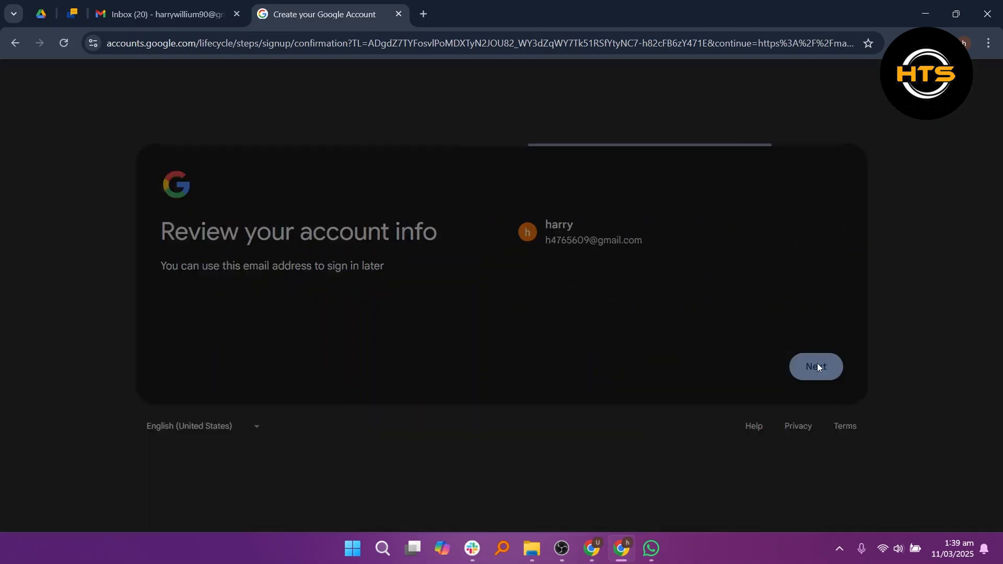
click(816, 367)
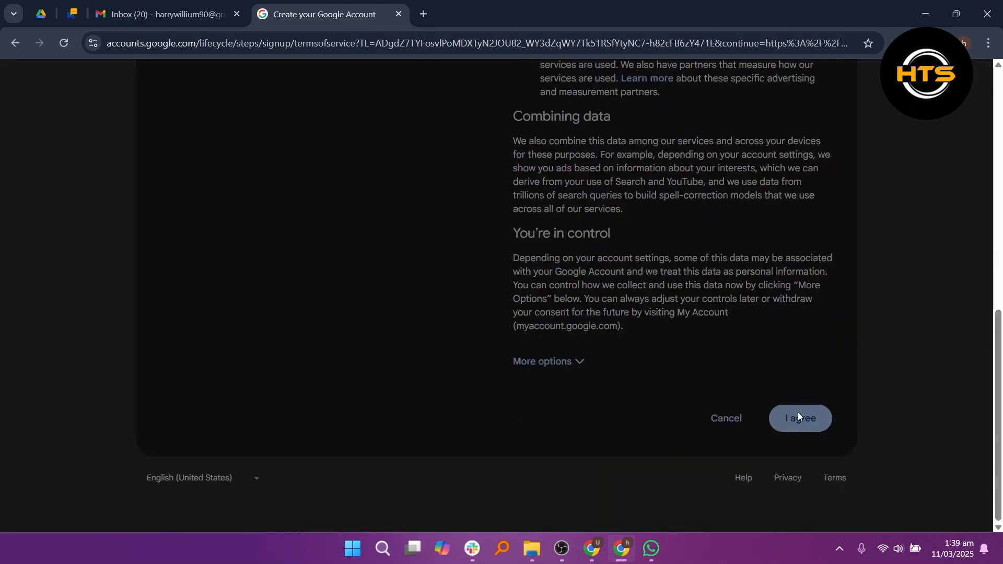
mouse_move(821, 388)
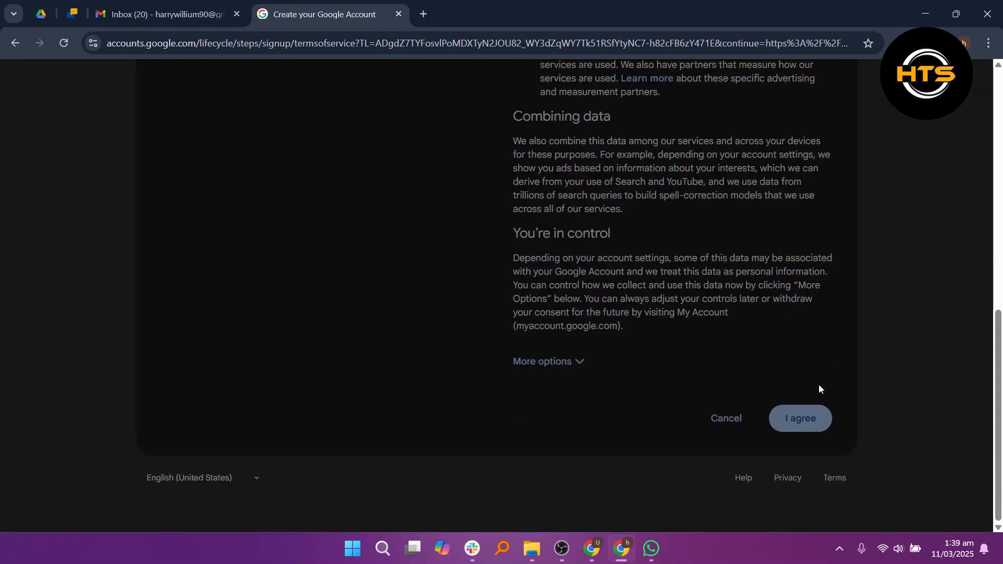
Agree to Google's Privacy and Terms, then open the new account's settings
click(798, 418)
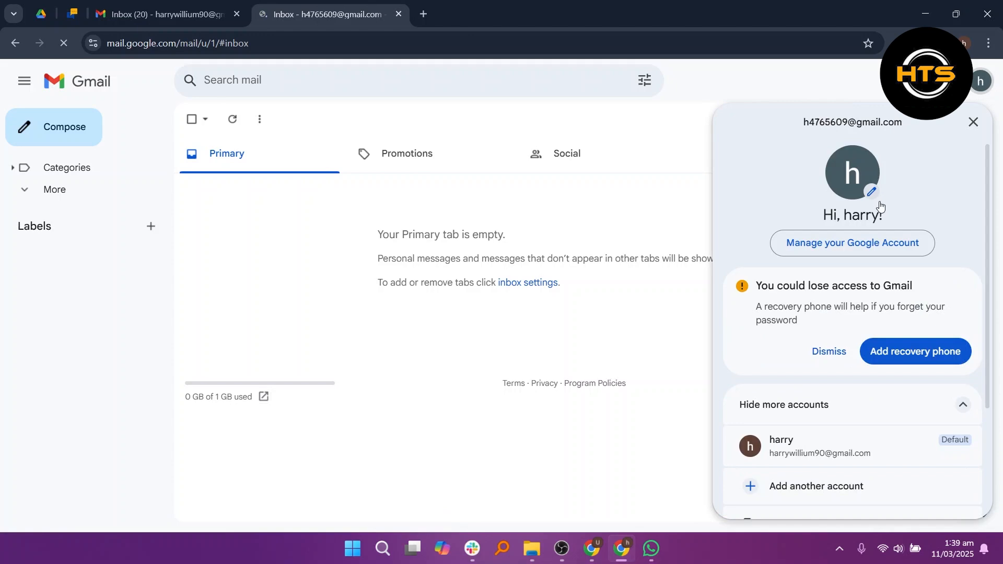
click(851, 243)
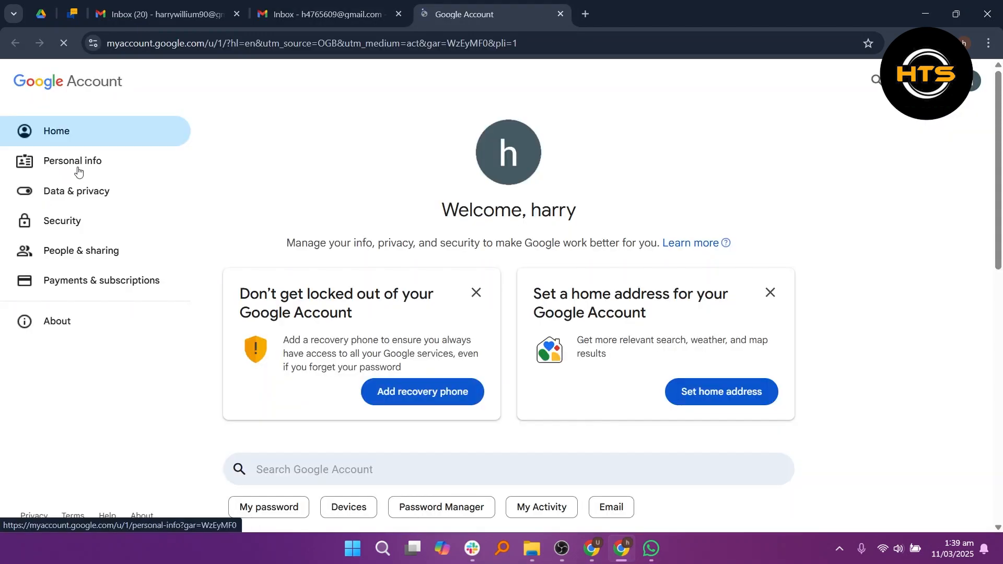
In Personal info, scroll to Contact info and open the Phone number page
click(72, 160)
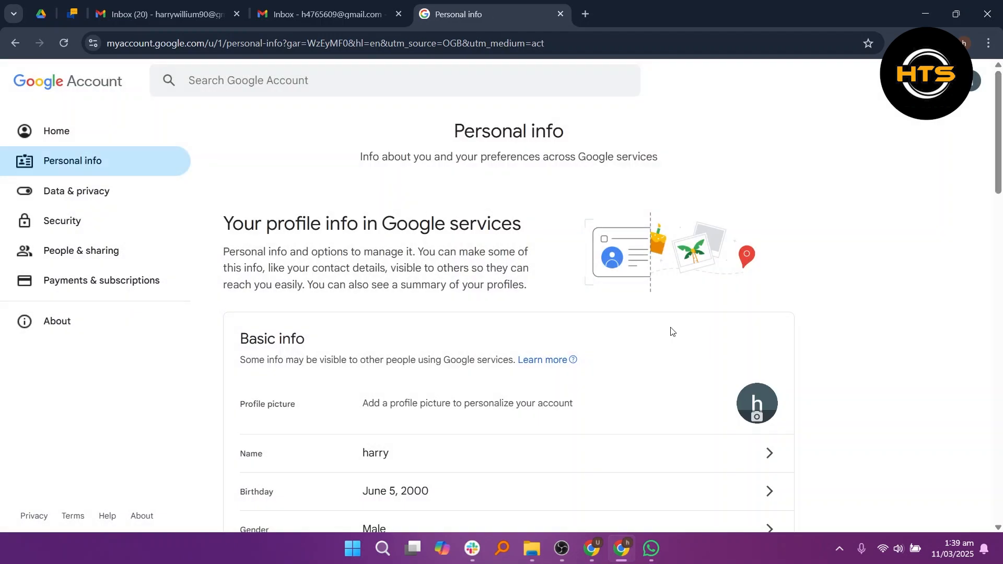
scroll(down, 3)
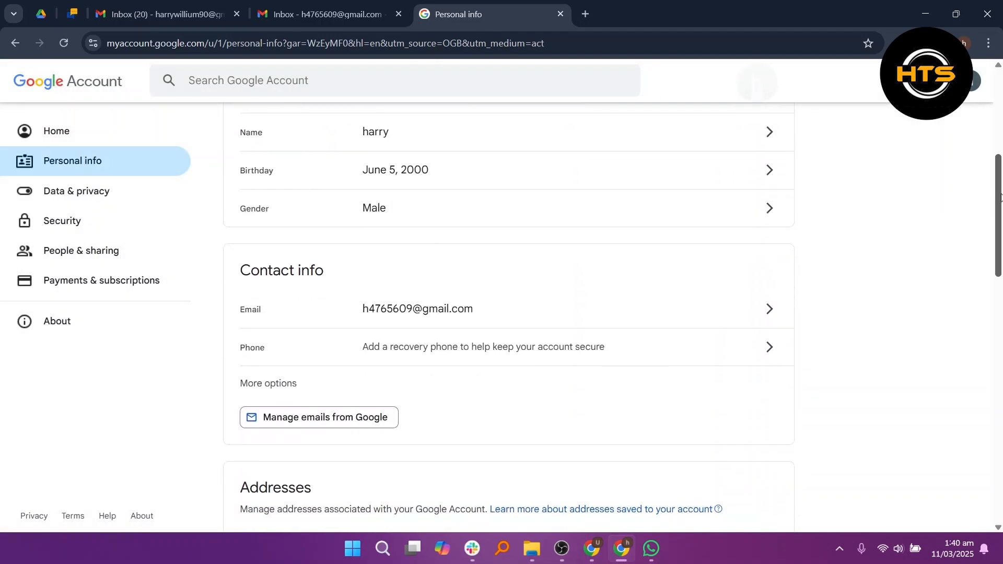
click(482, 347)
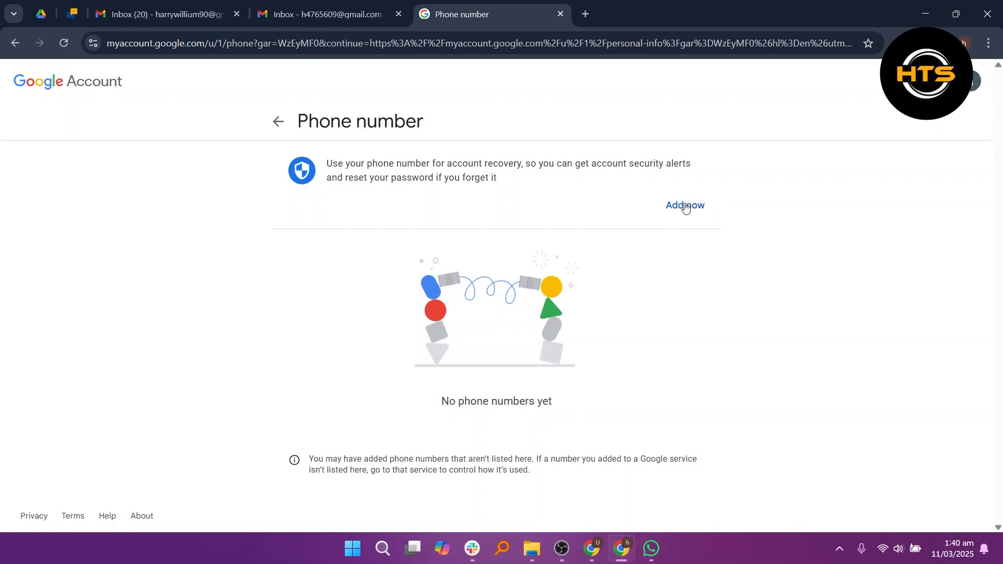
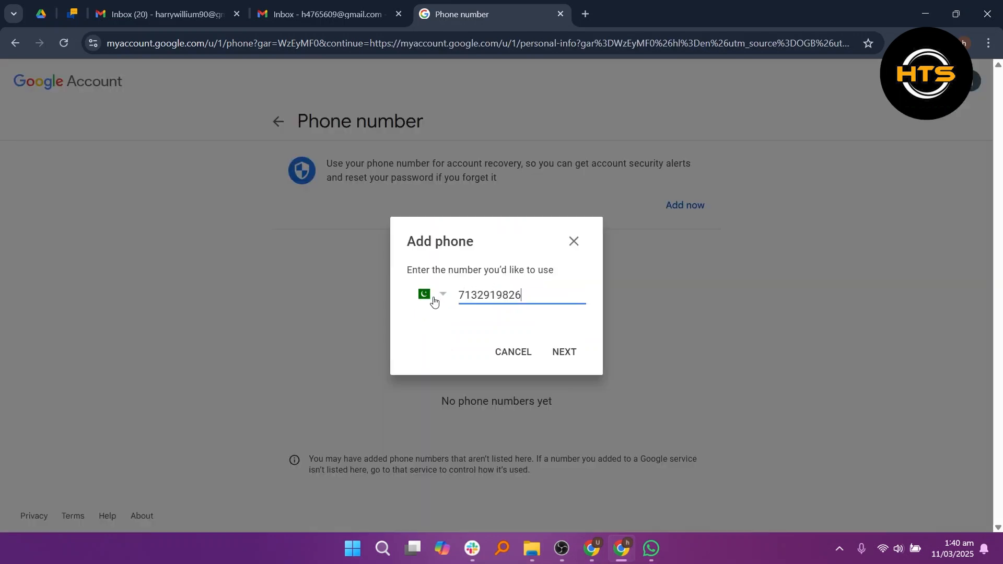
click(564, 352)
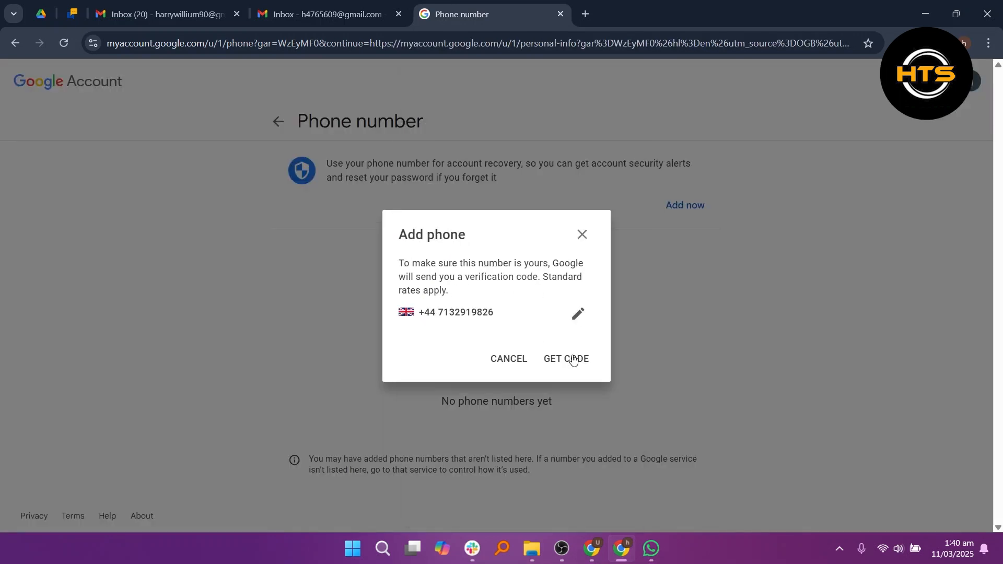
click(566, 358)
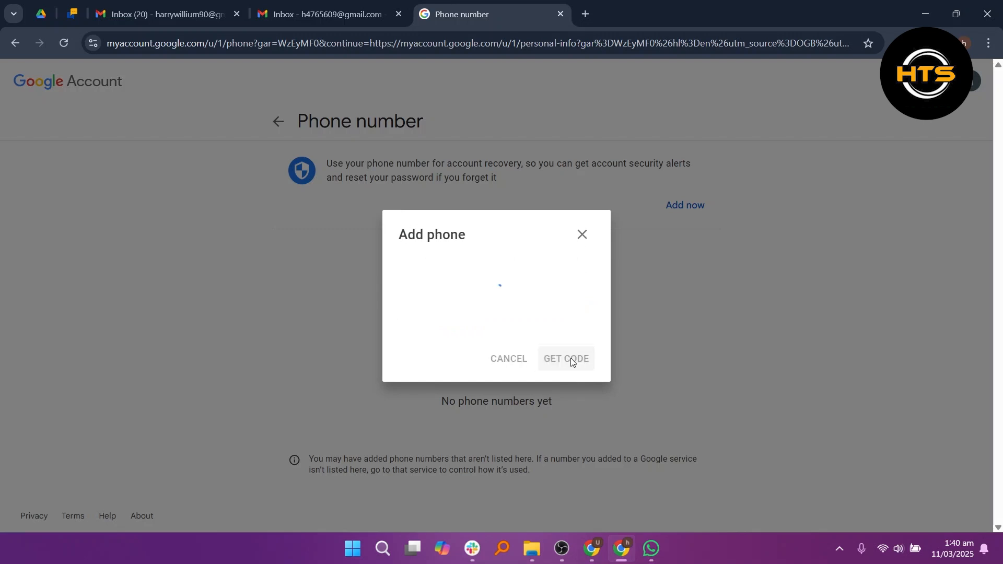
click(565, 358)
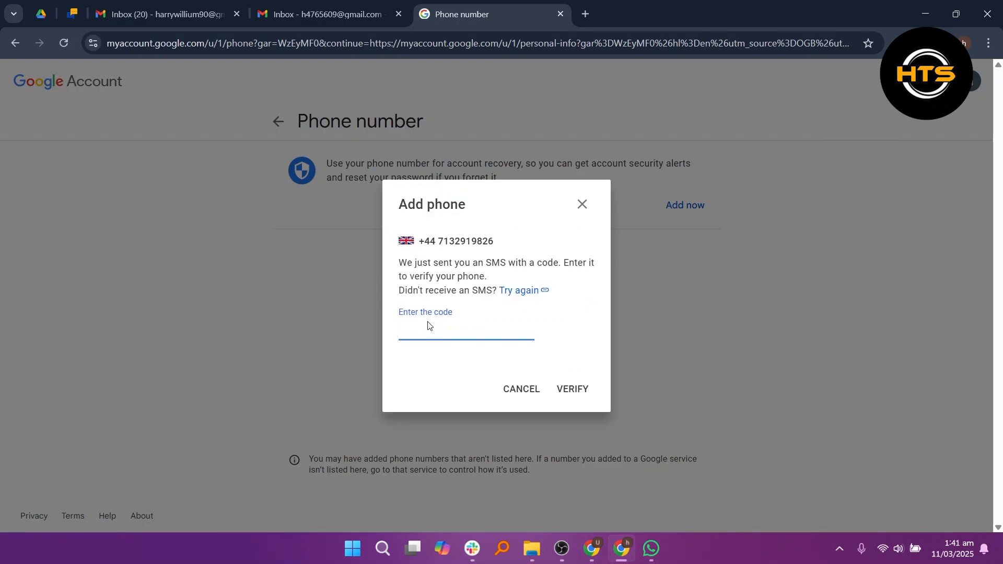
click(466, 329)
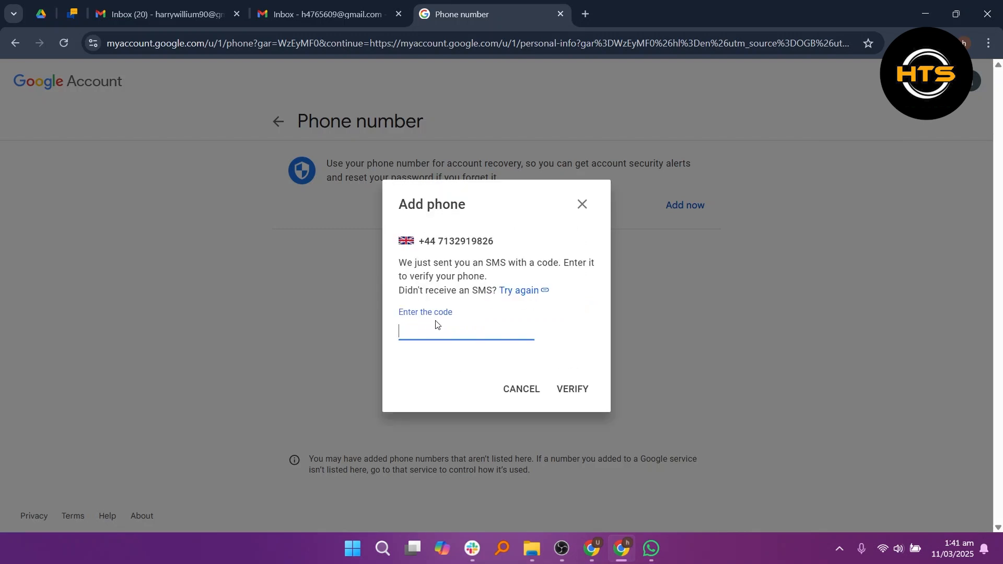
mouse_move(449, 316)
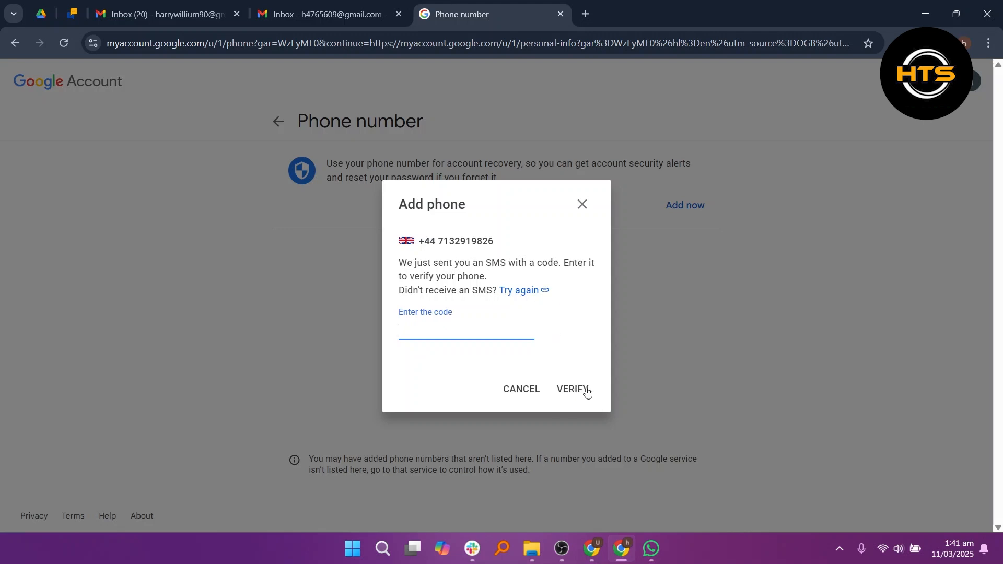
mouse_move(699, 332)
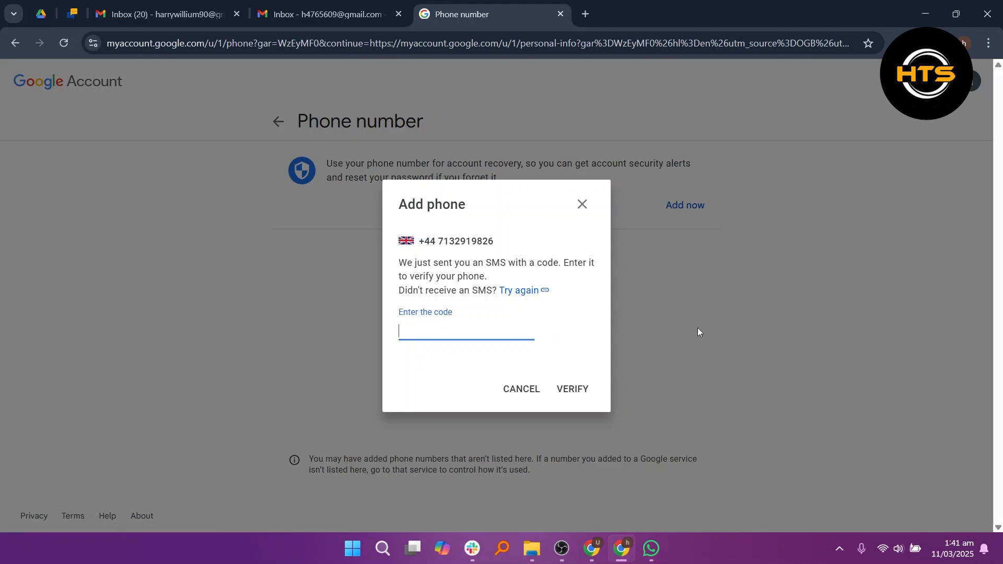